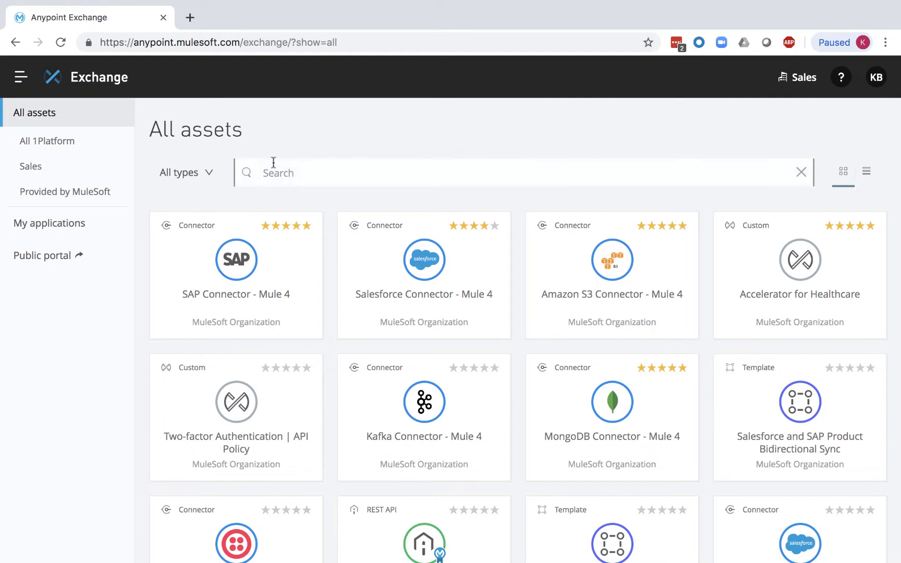
Search all asset types for 'mobile customer' to surface the Mobile Customer API
click(186, 172)
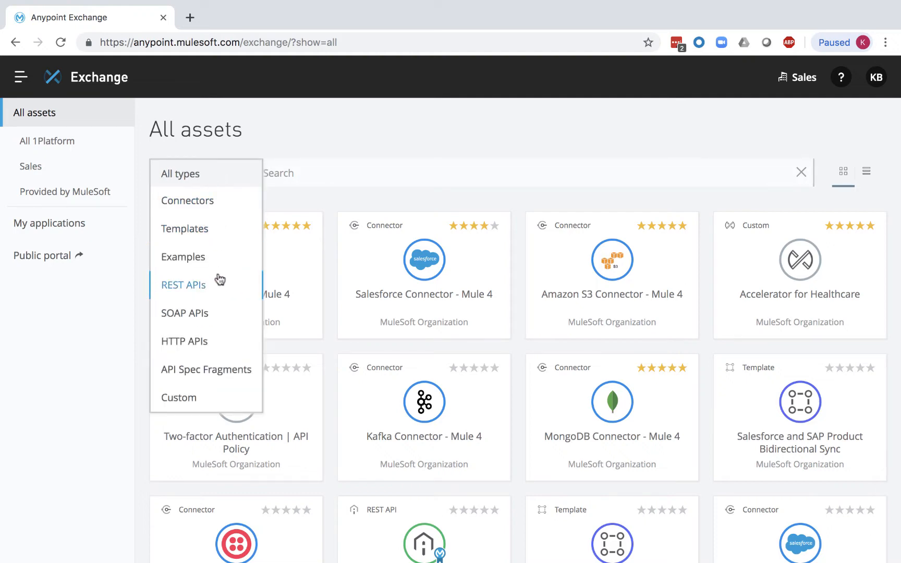
mouse_move(181, 173)
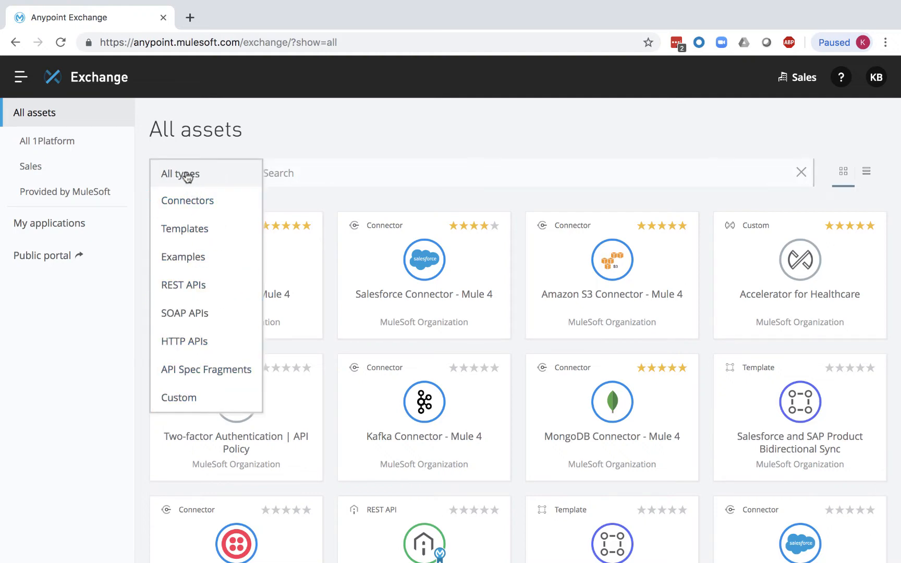
click(179, 173)
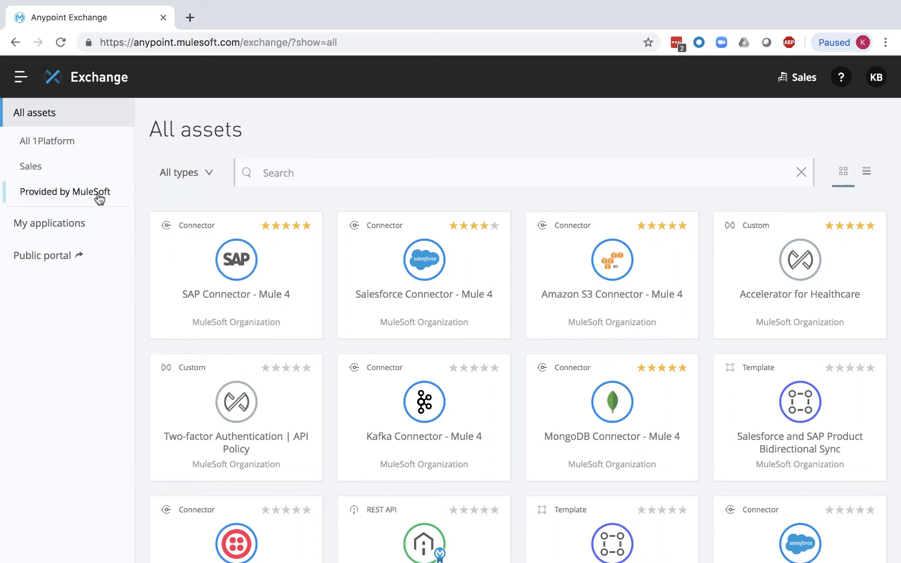
mouse_move(500, 142)
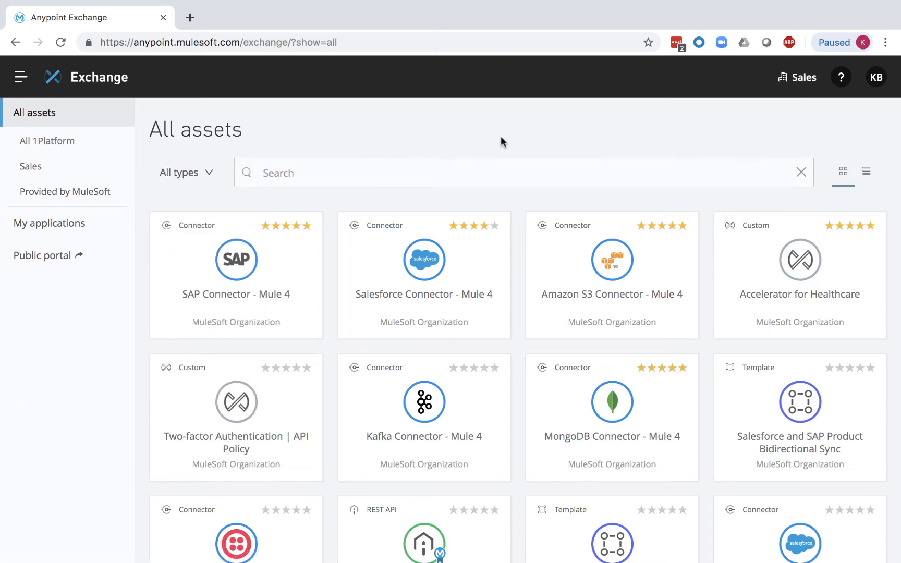
mouse_move(491, 167)
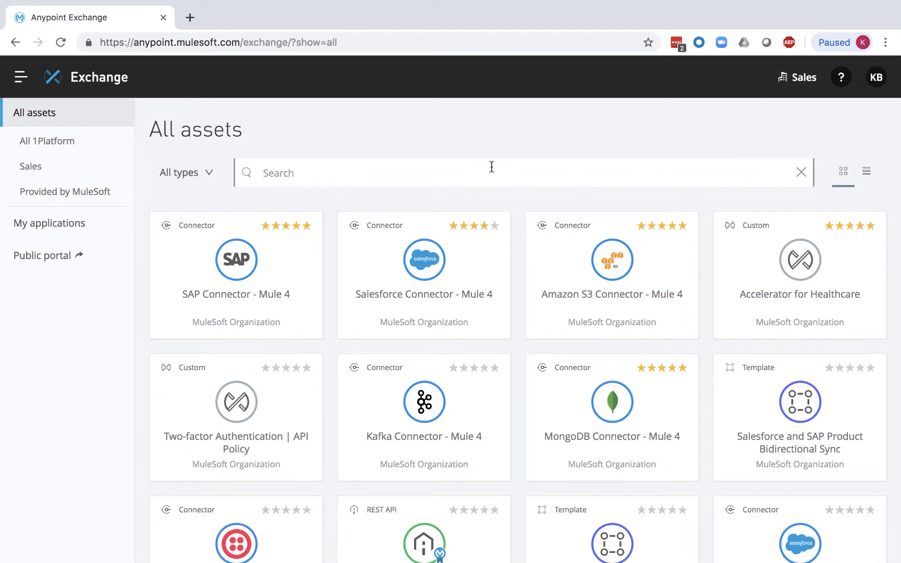
text(mobile customer)
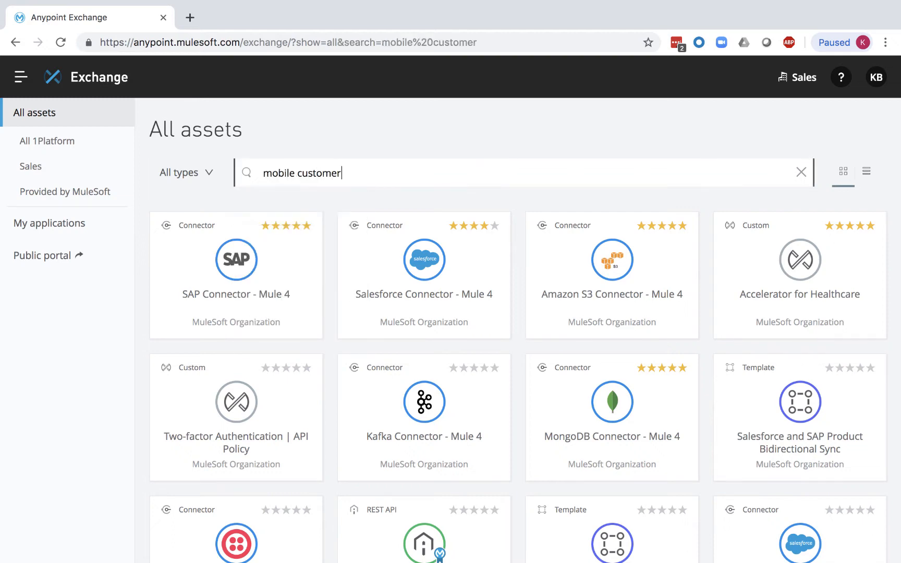
key(Return)
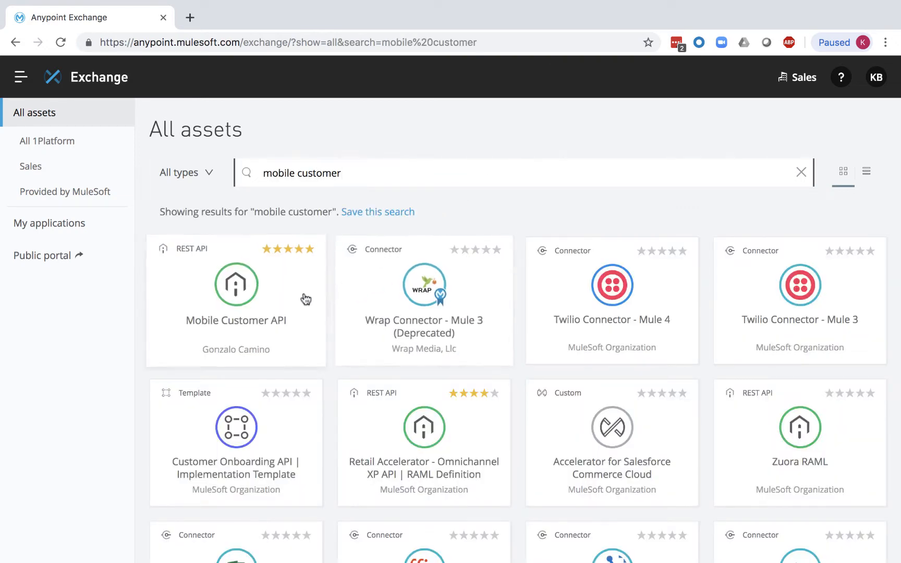
View the Mobile Customer API asset page, scrolling through its description and reviews
click(235, 285)
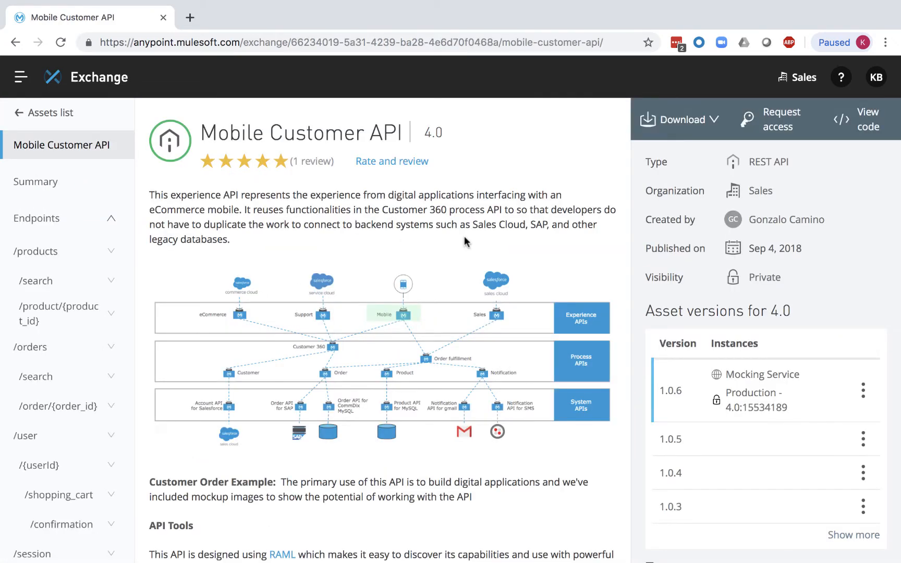
scroll(down, 3)
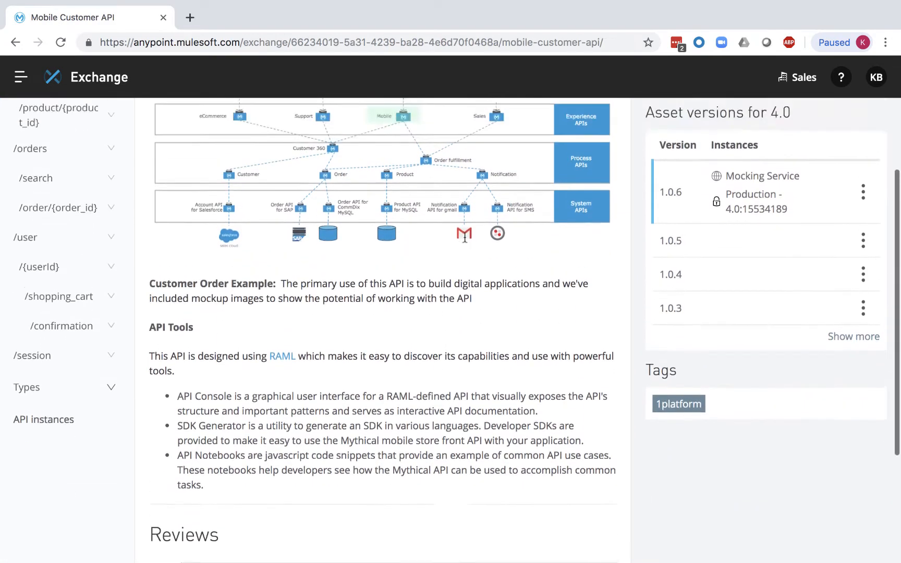
scroll(up, 3)
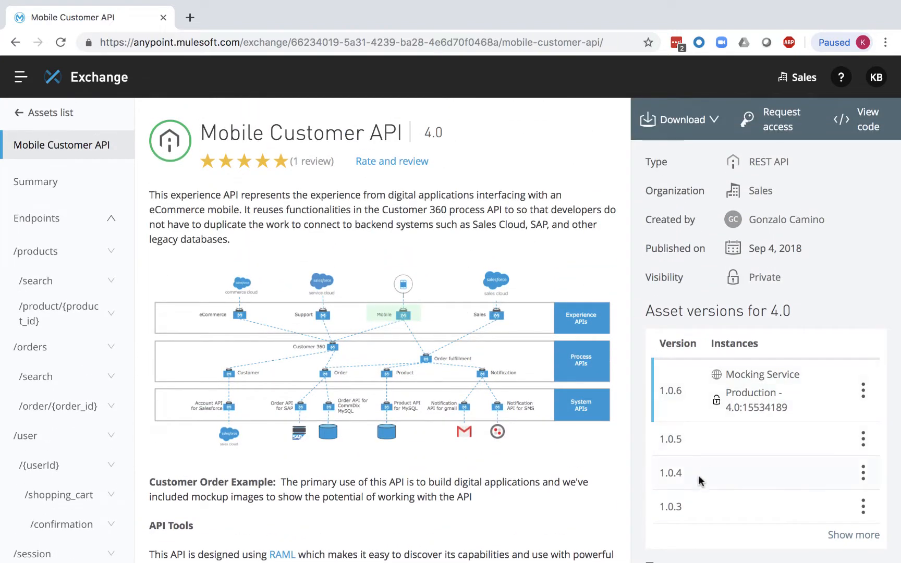
mouse_move(460, 280)
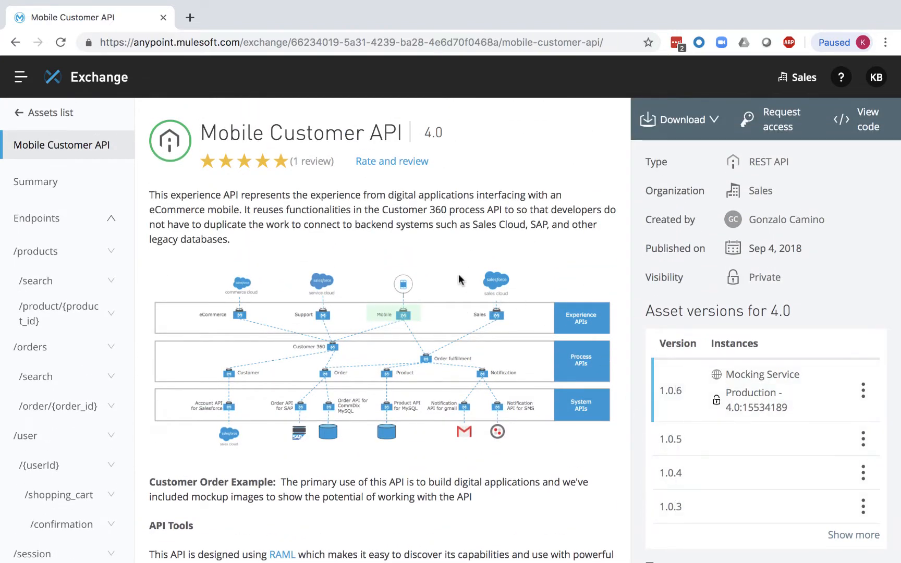
mouse_move(423, 173)
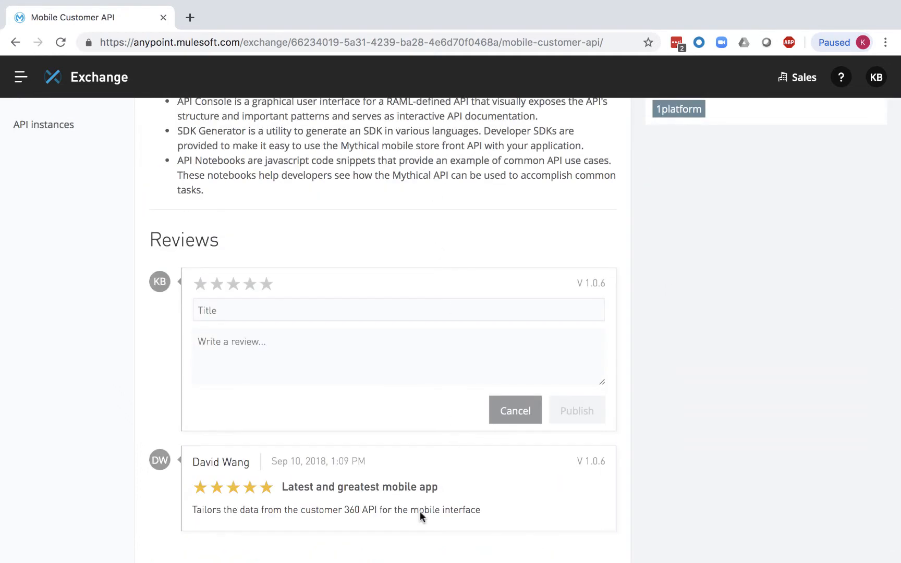
mouse_move(395, 503)
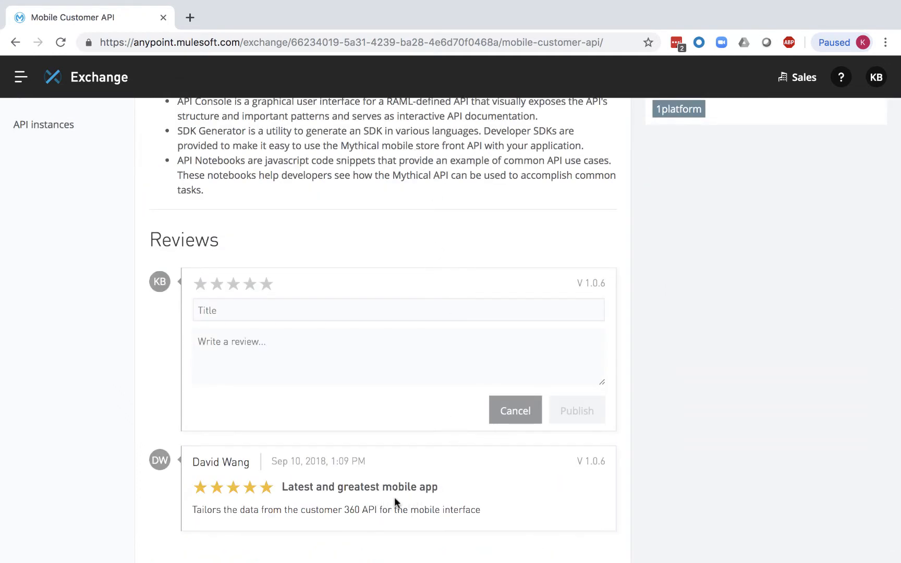
click(266, 284)
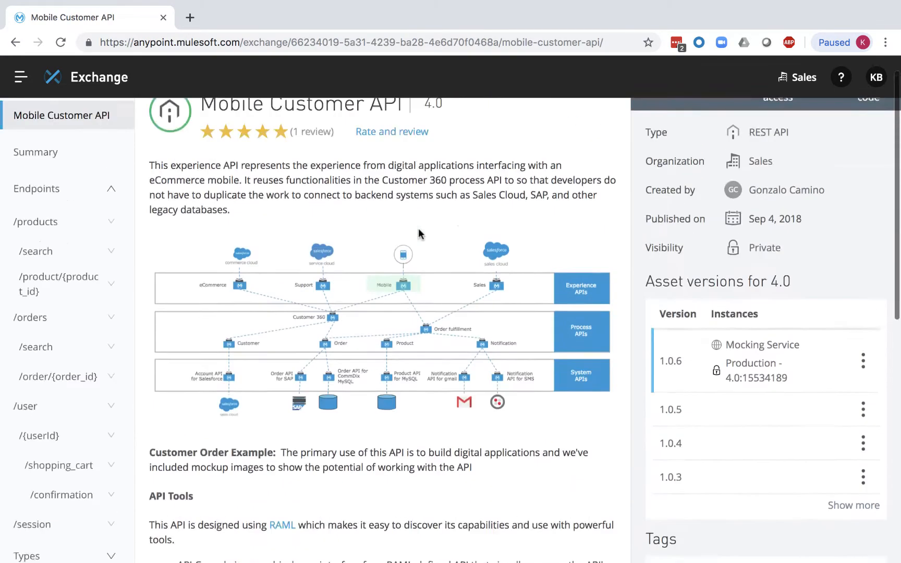
Send the mock GET orders request, then search Exchange for 'flow designer' templates
scroll(up, 3)
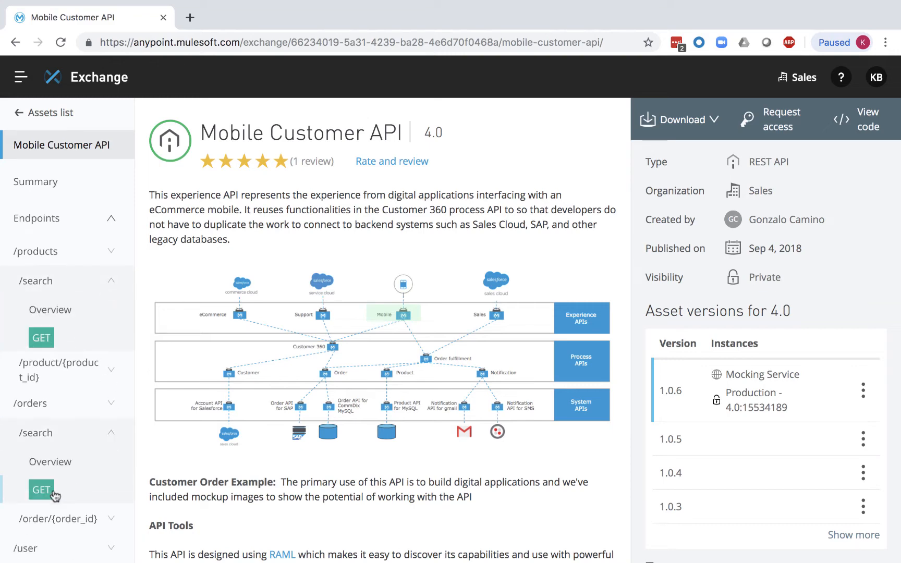
click(41, 489)
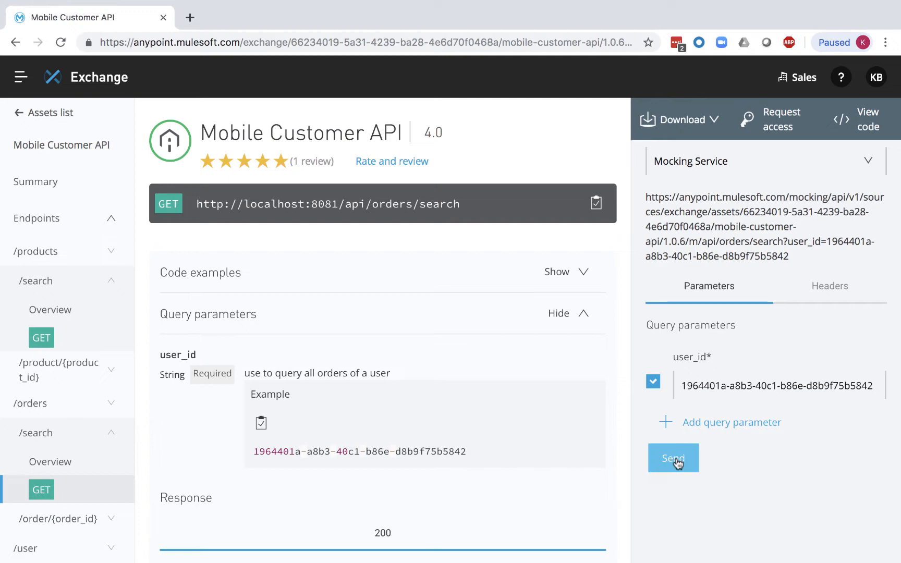
click(673, 458)
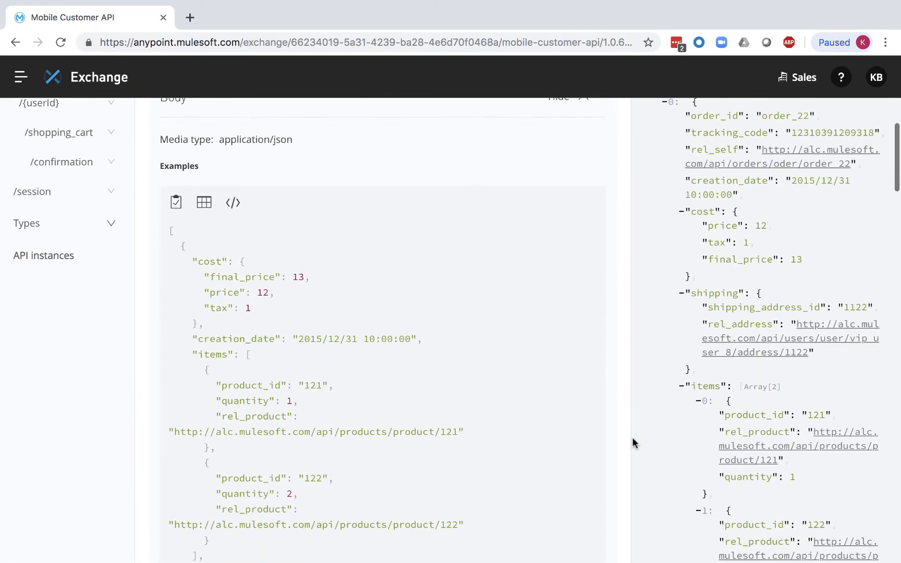
mouse_move(720, 122)
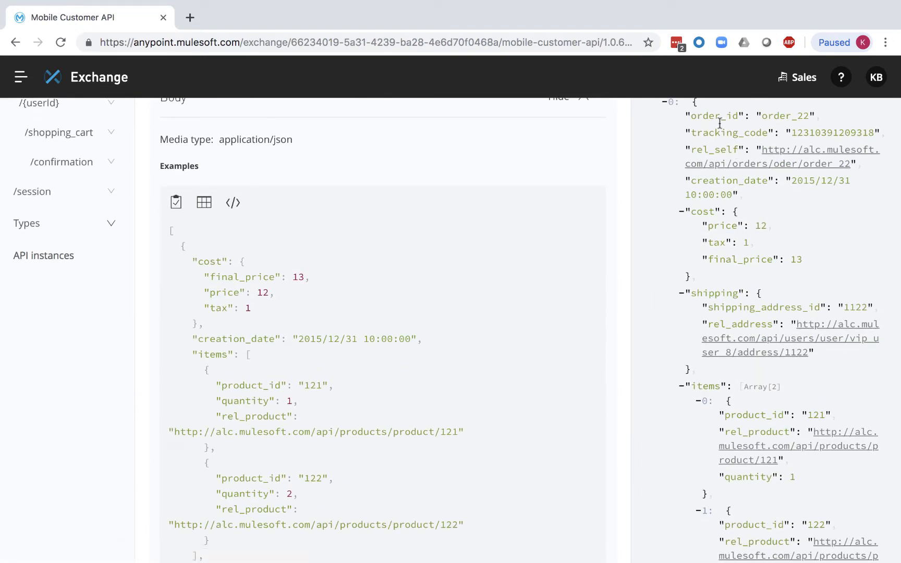
scroll(up, 3)
text(flow desi)
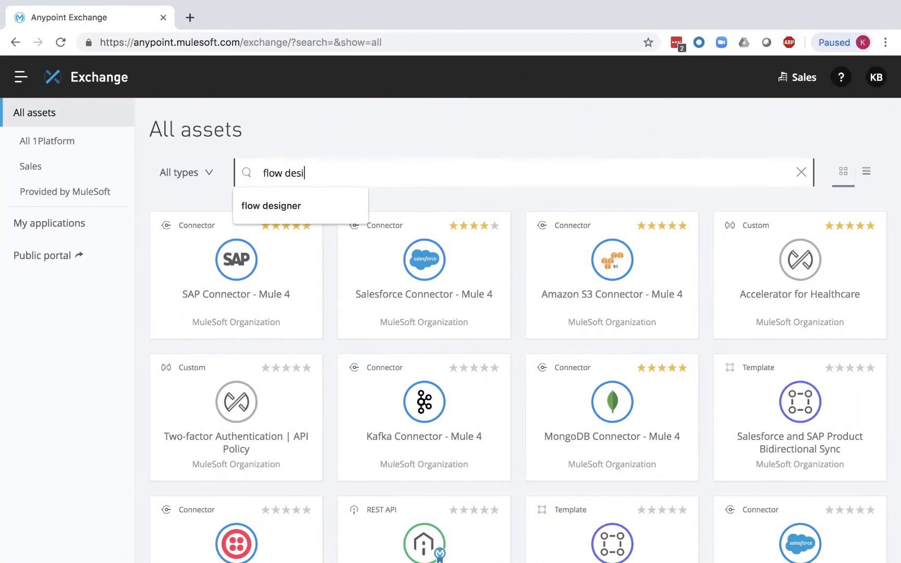
click(270, 206)
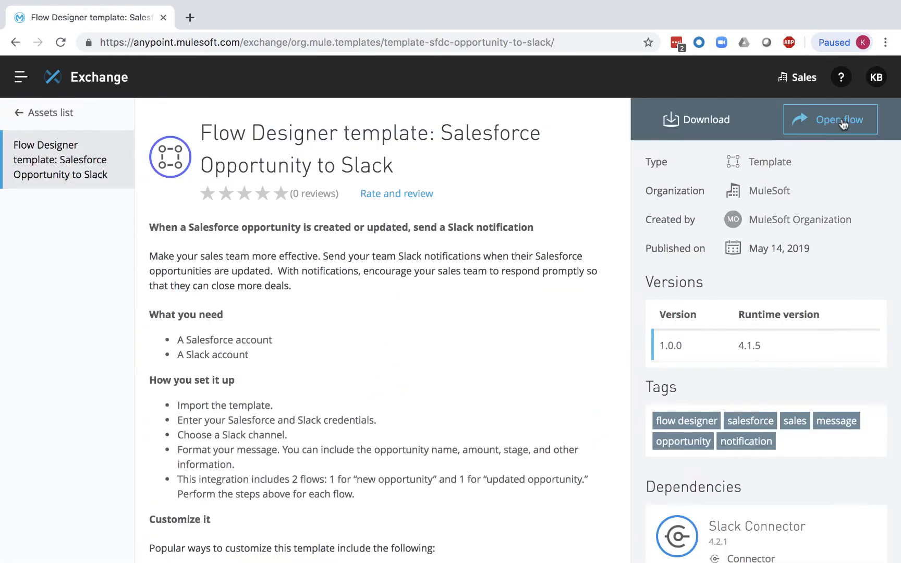
Import the Salesforce Opportunity to Slack template as a new project named 'sfdc to slack'
click(838, 120)
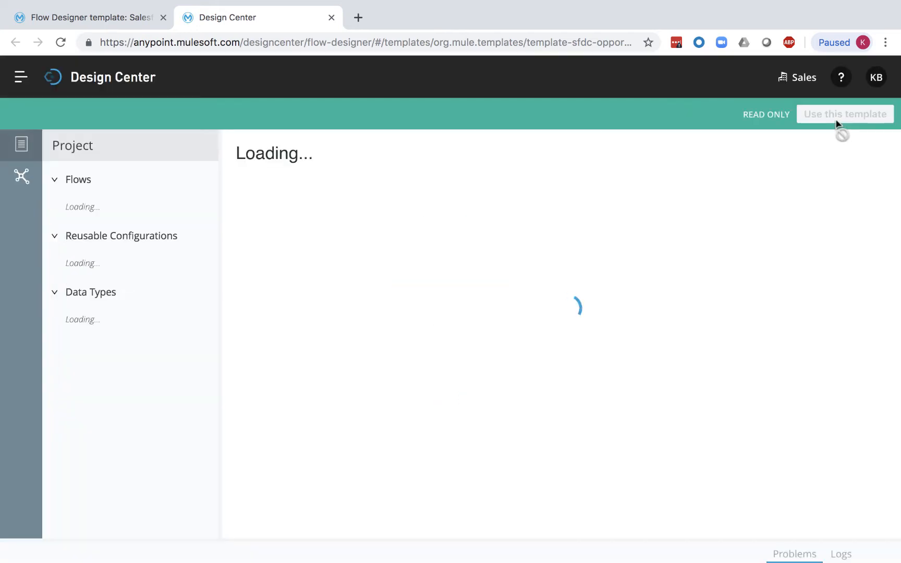
click(845, 113)
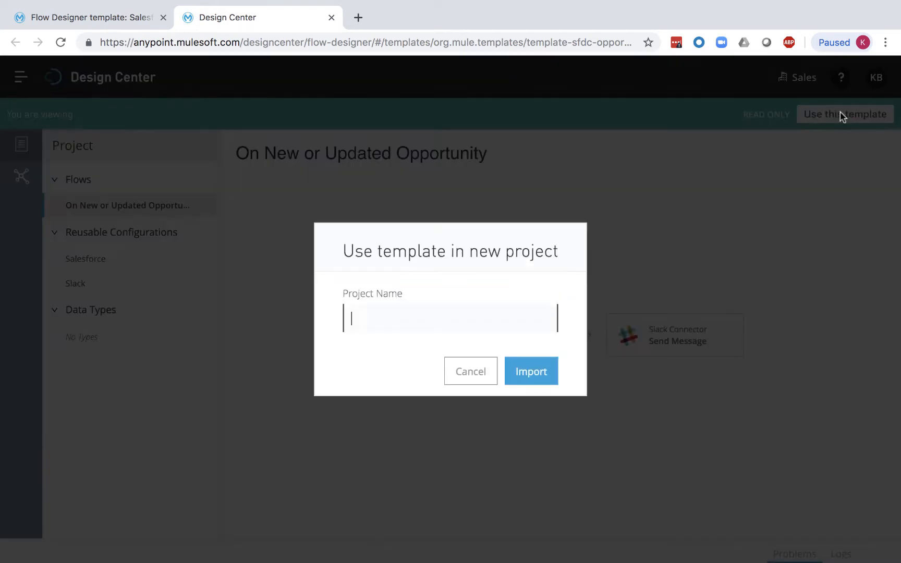
text(sfdc to slack)
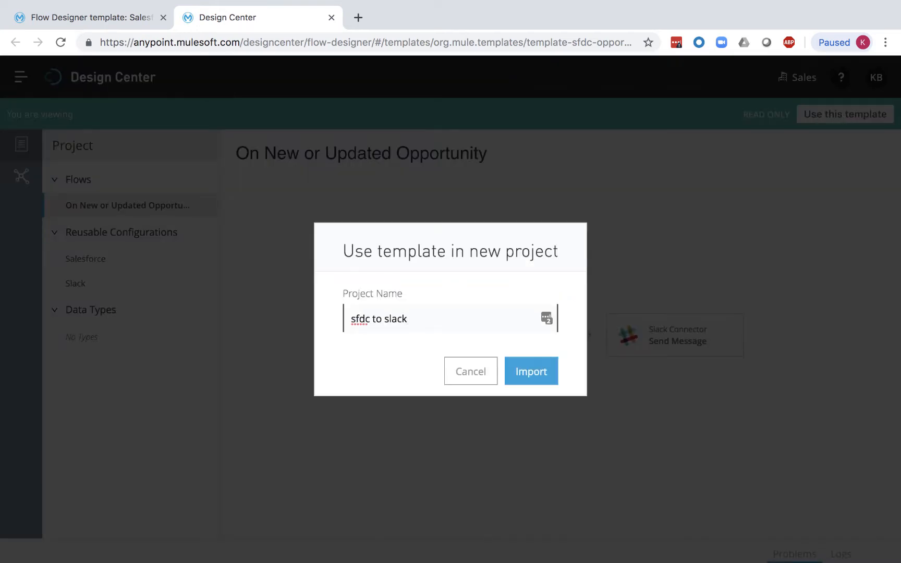
click(530, 371)
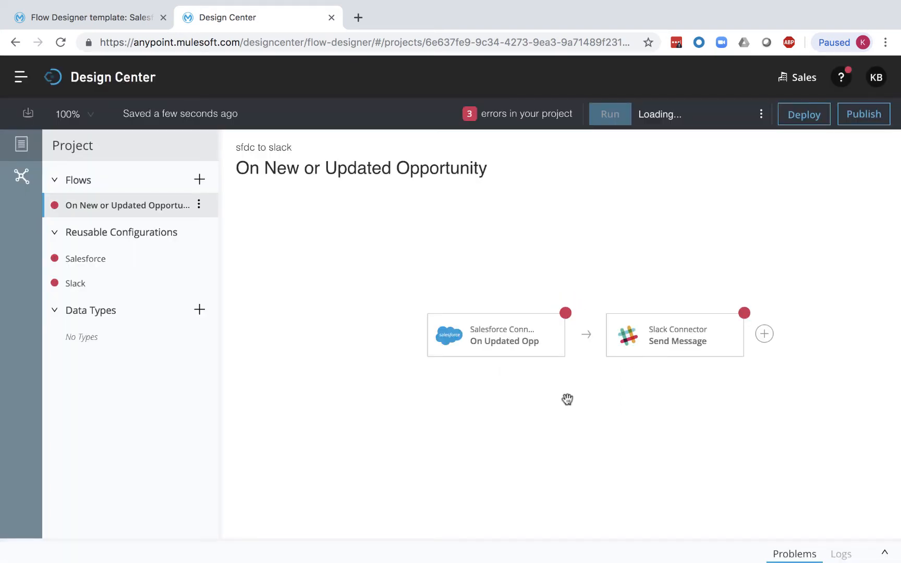
Publish the project as template 'sfdc to slack best practice', then view the Failover App asset
click(863, 114)
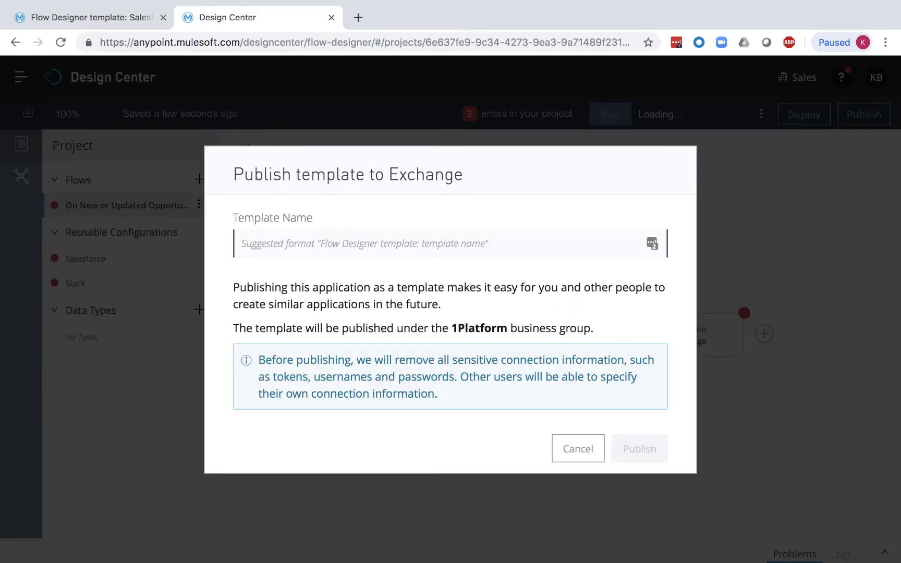
click(639, 449)
text(sfdc to slack best practice)
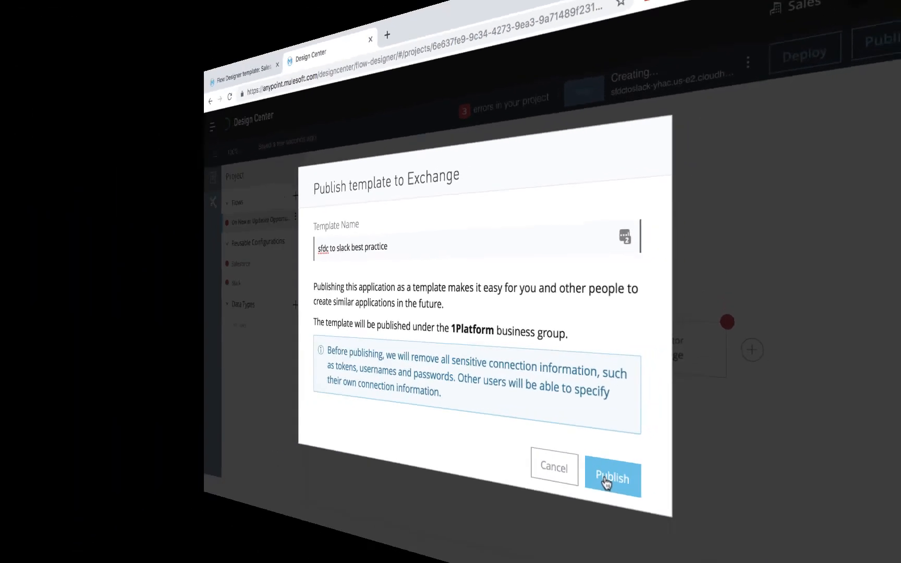
click(612, 478)
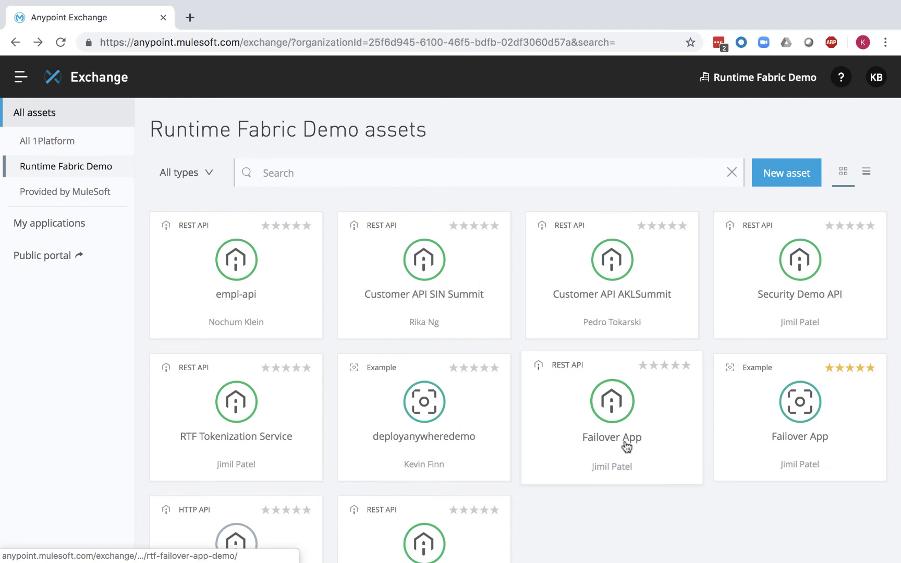
click(611, 416)
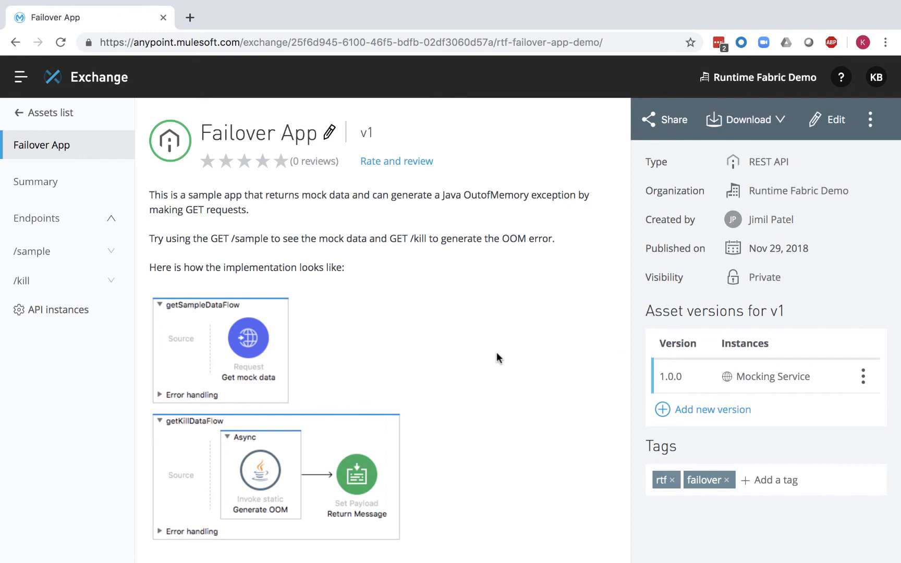
Share Failover App v1 to the public portal and find it among the portal's assets
click(664, 120)
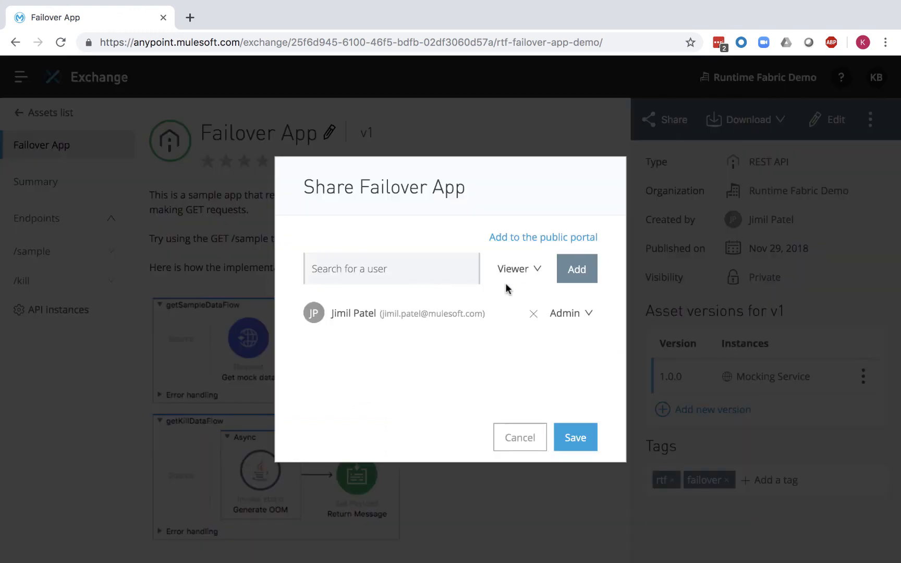
text(Aaron Landgraf)
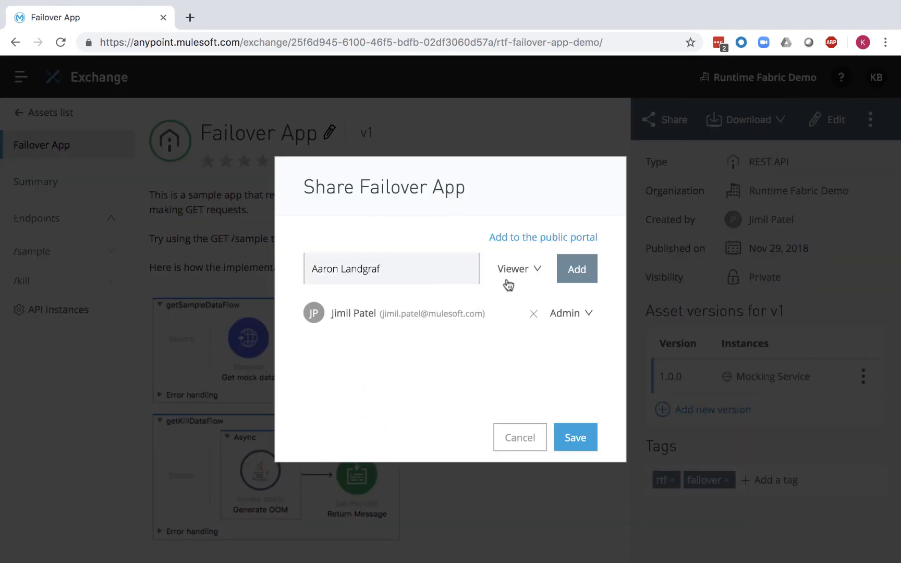
mouse_move(510, 313)
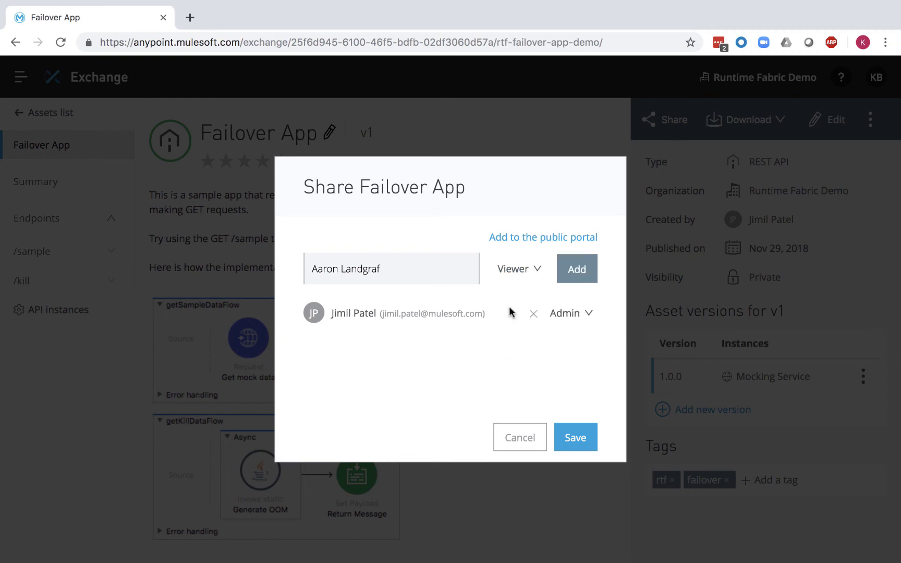
click(542, 237)
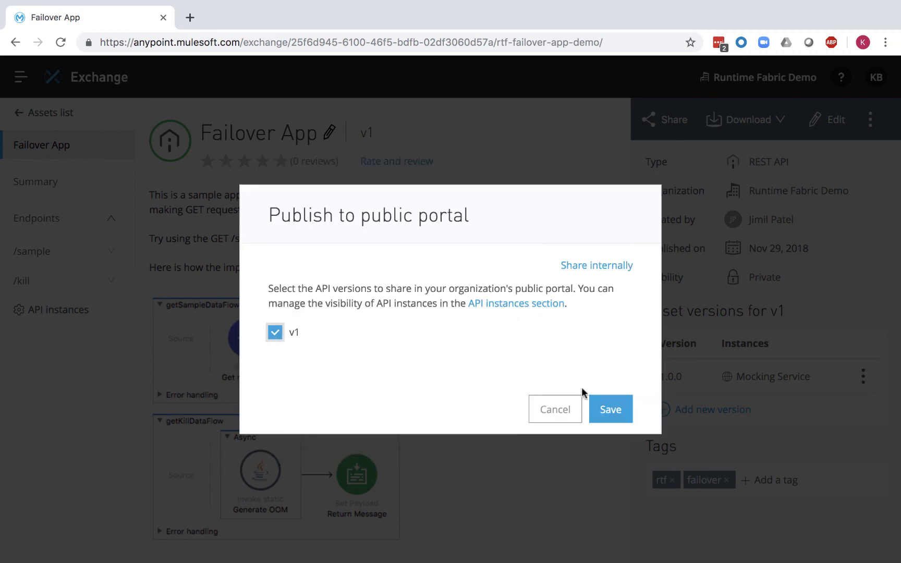
click(610, 409)
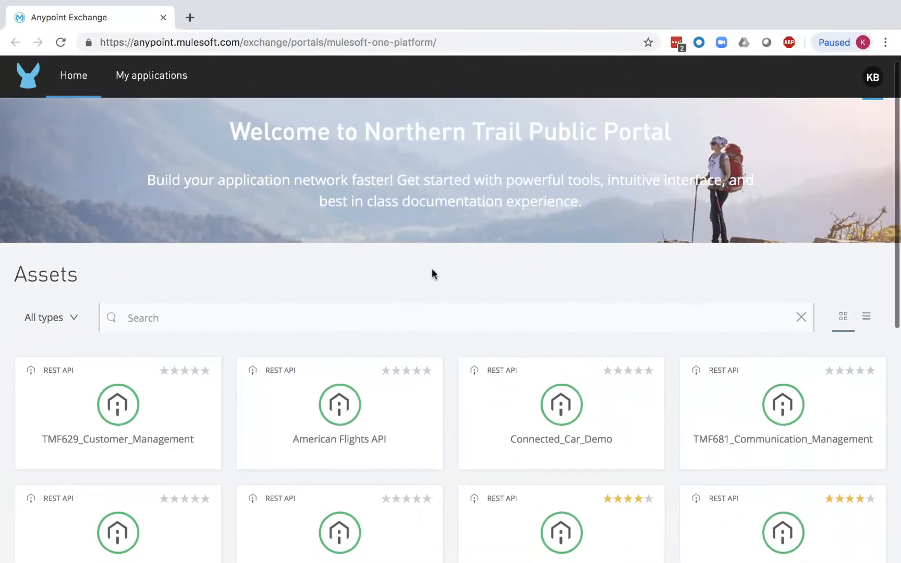
scroll(down, 3)
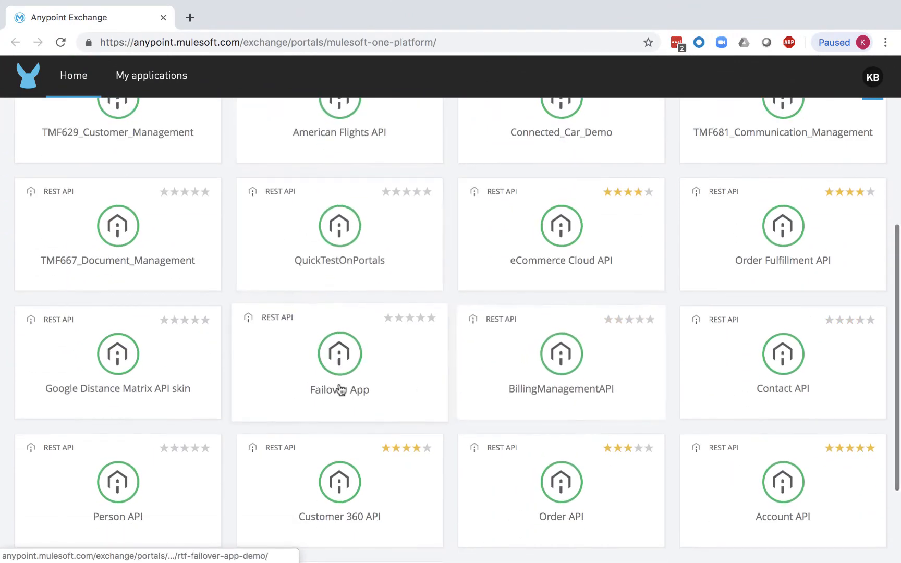